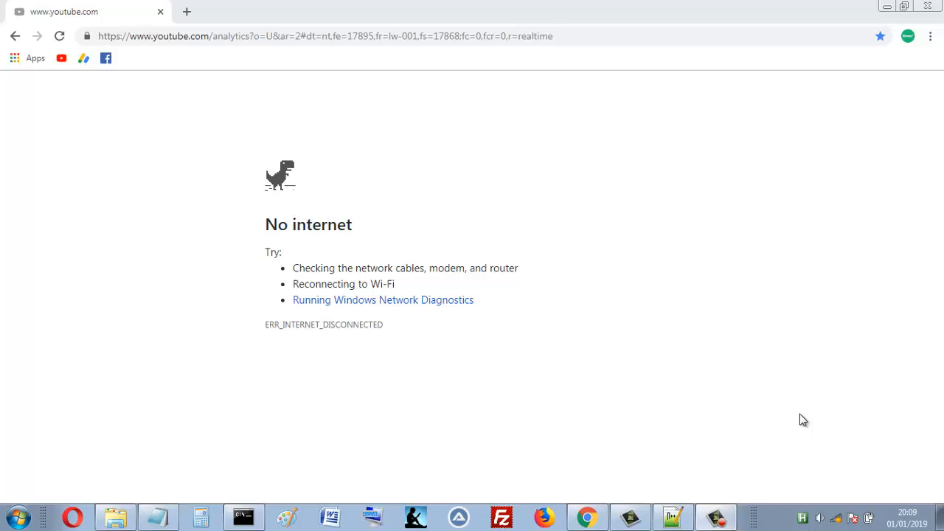
{"action": "mouse_move", "coordinate": [767, 382]}
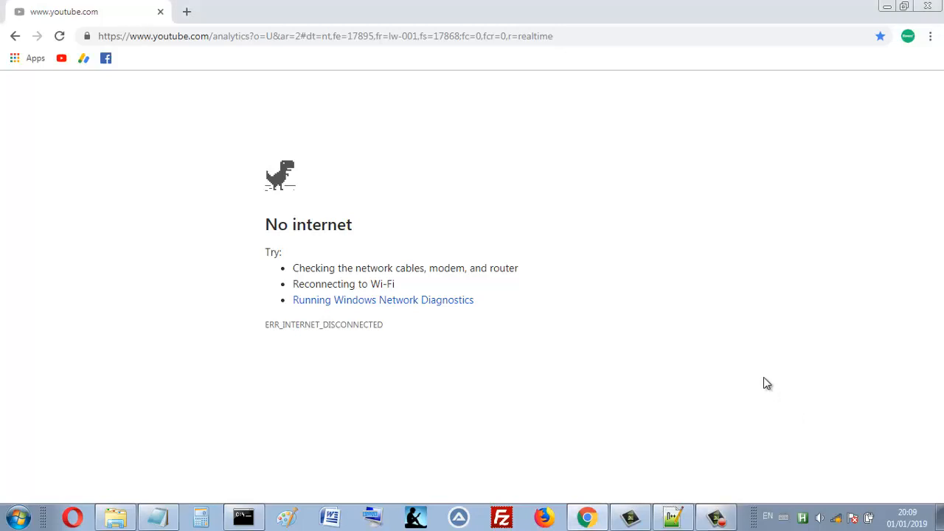
Start the offline dino game and trigger the bot hotkey so it plays automatically.
{"action": "key", "text": "space"}
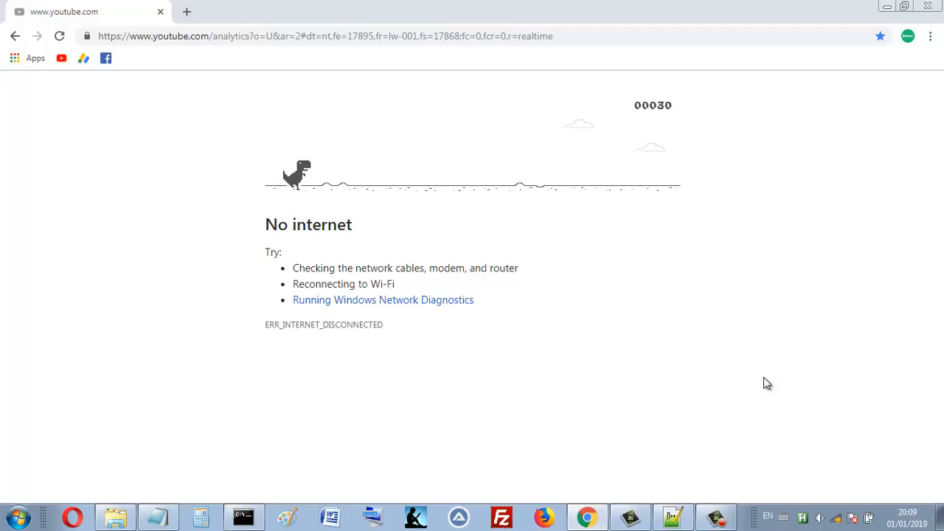
{"action": "key", "text": "space"}
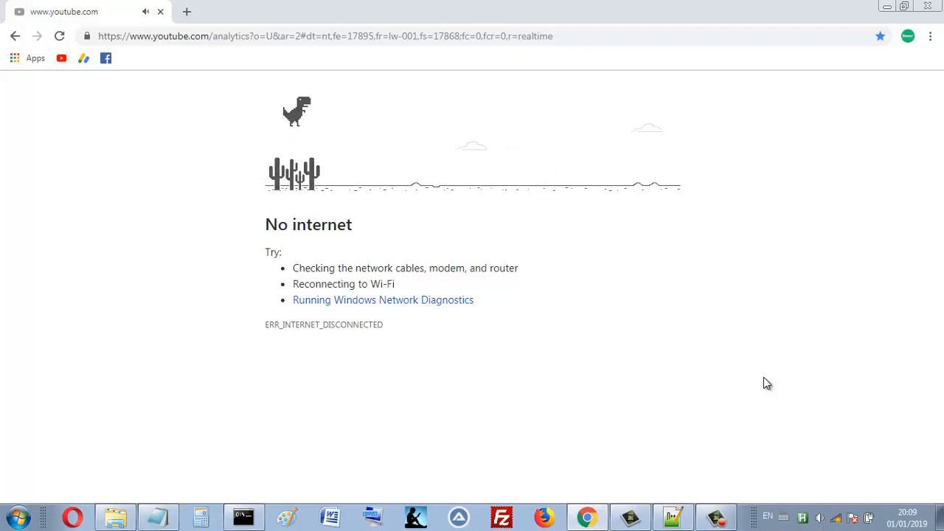
{"action": "key", "text": "space"}
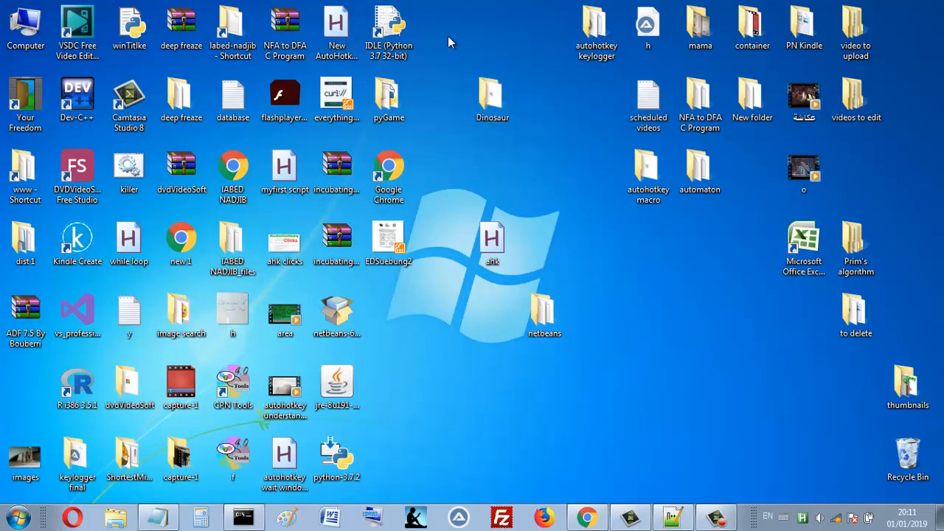
Open the Dinosaur desktop folder, browse img, go back, and select bot.ahk.
{"action": "left_click", "coordinate": [491, 96]}
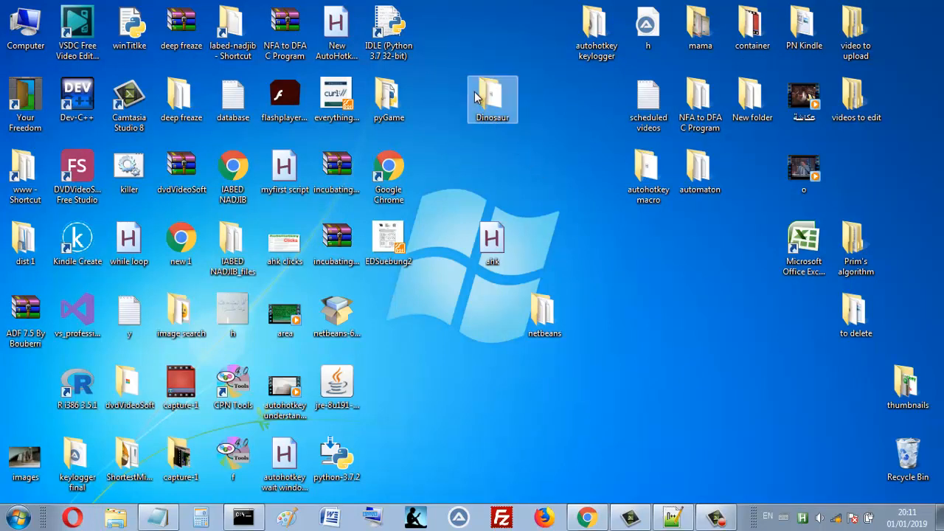
{"action": "double_click", "coordinate": [492, 100]}
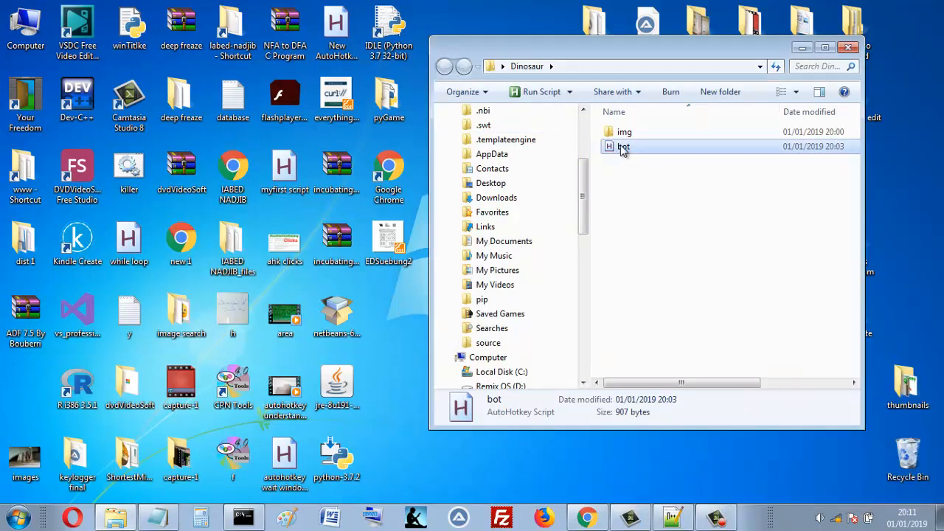
{"action": "double_click", "coordinate": [625, 131]}
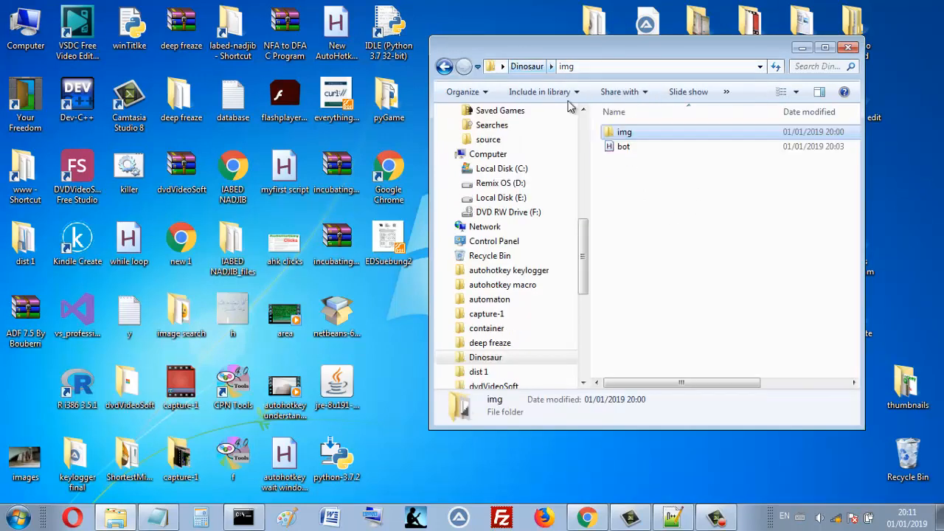
{"action": "left_click", "coordinate": [624, 146]}
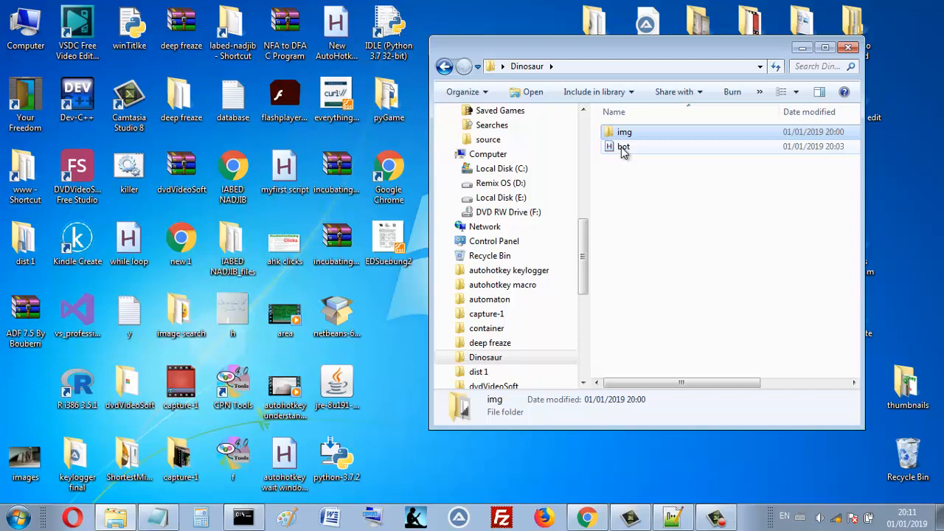
{"action": "left_click", "coordinate": [624, 146]}
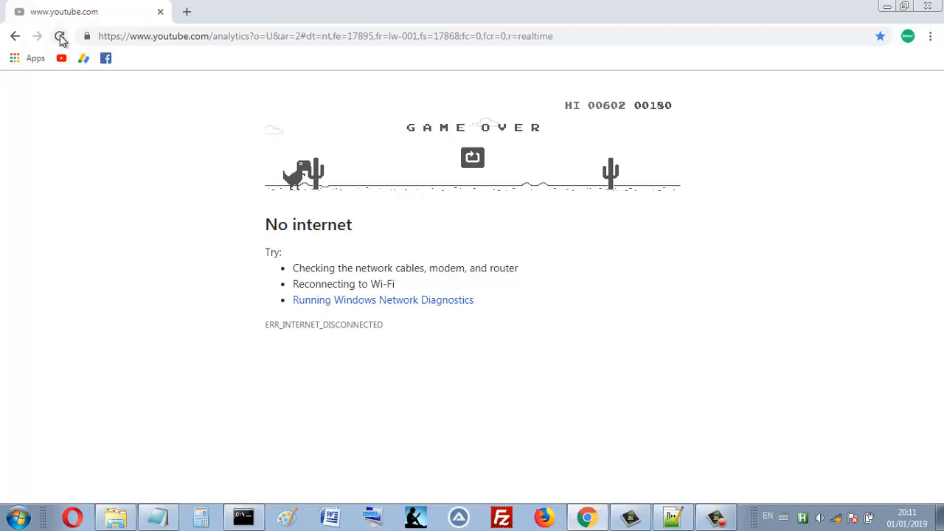
Reload the No internet page and start a new dino run, ending at score 94.
{"action": "left_click", "coordinate": [60, 36]}
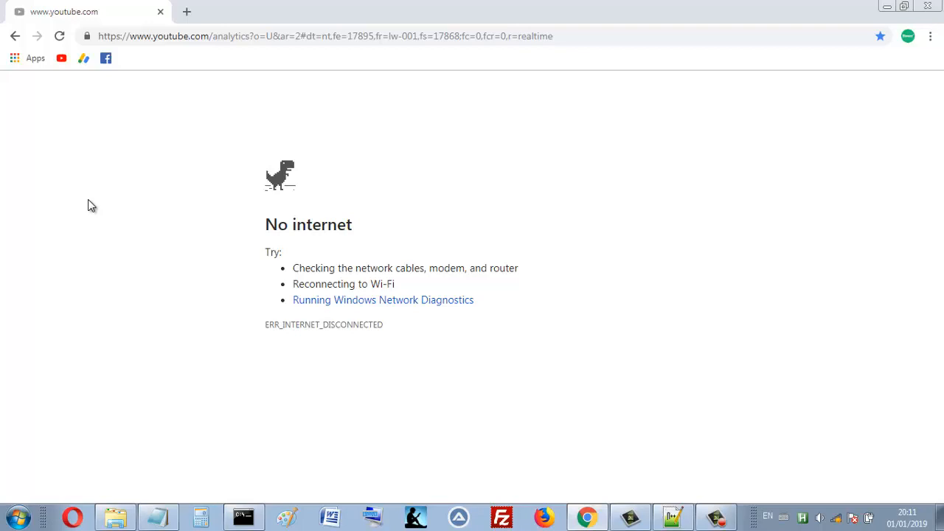
{"action": "key", "text": "space"}
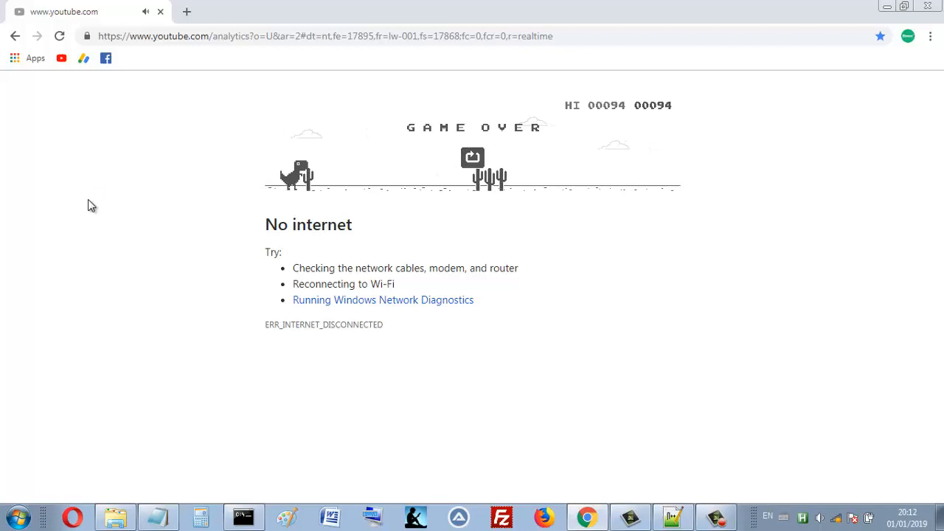
{"action": "mouse_move", "coordinate": [801, 472]}
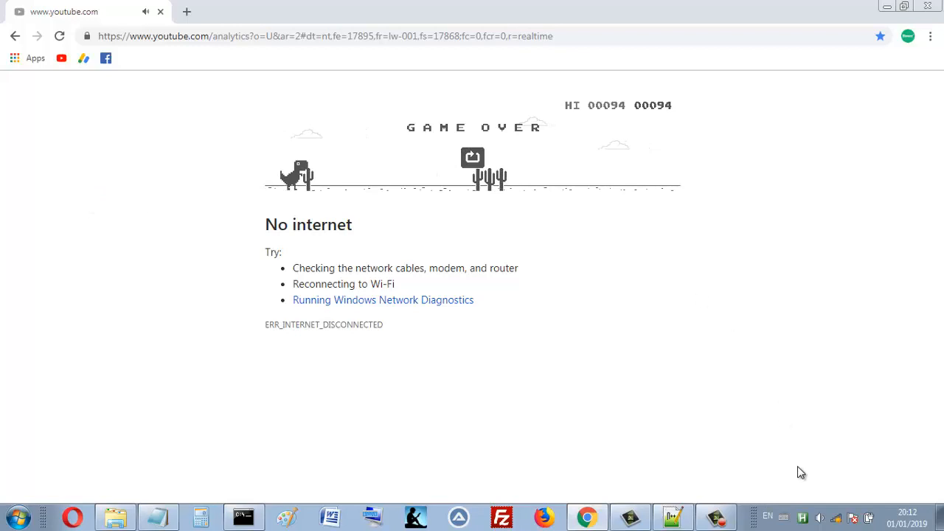
{"action": "mouse_move", "coordinate": [704, 298]}
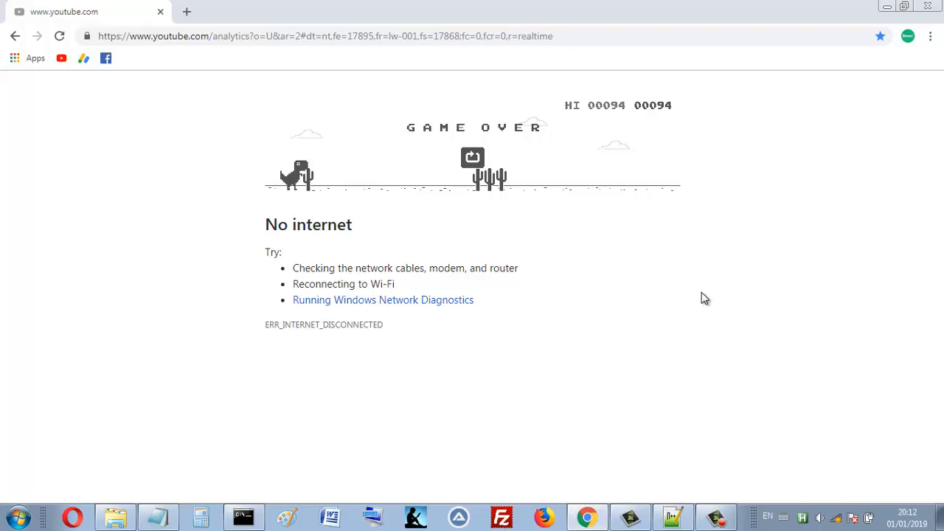
{"action": "mouse_move", "coordinate": [686, 413]}
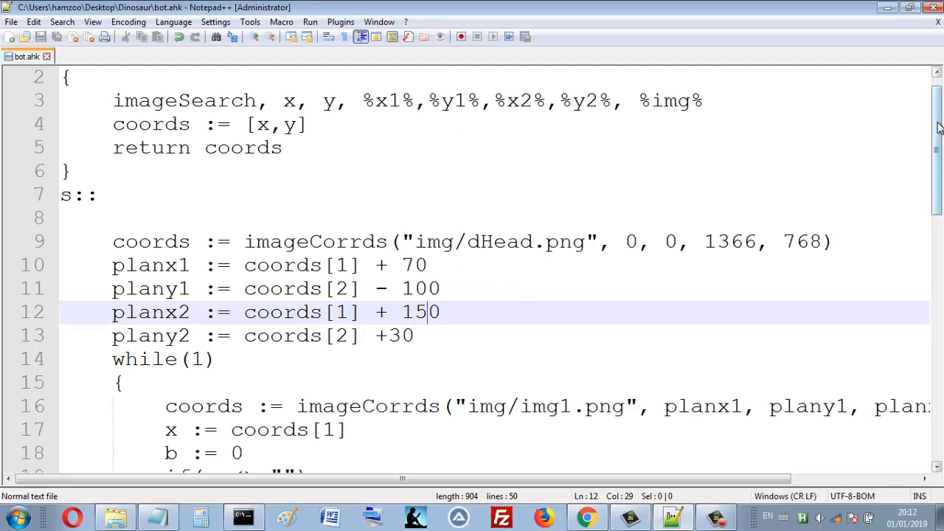
{"action": "scroll", "scroll_direction": "down", "scroll_amount": 3}
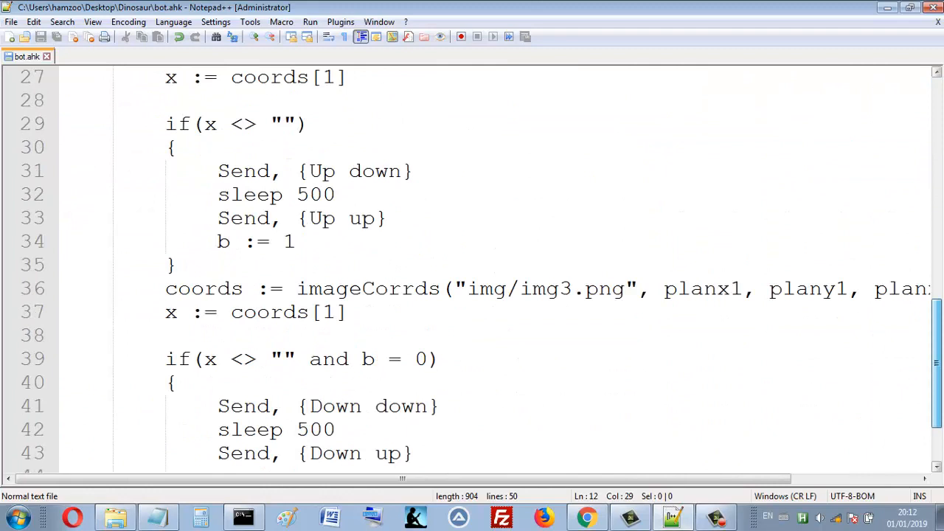
{"action": "scroll", "scroll_direction": "down", "scroll_amount": 3}
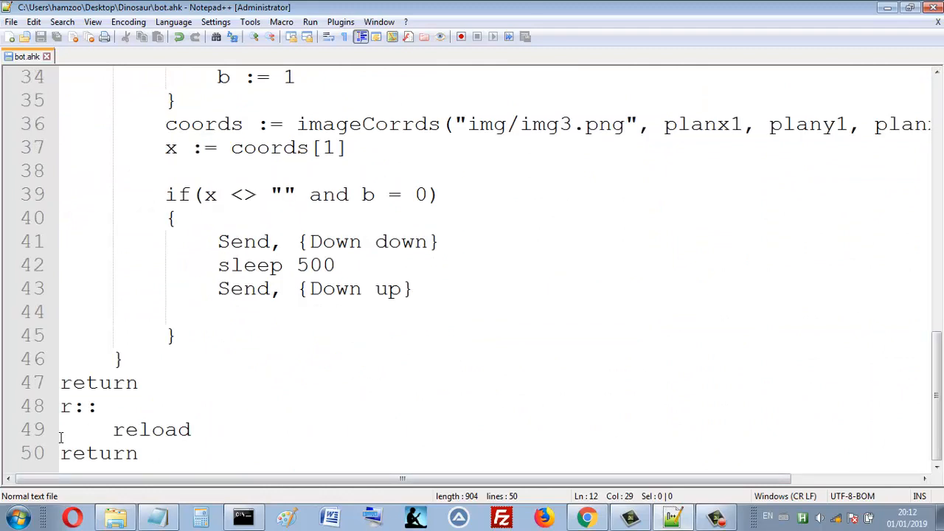
{"action": "mouse_move", "coordinate": [579, 251]}
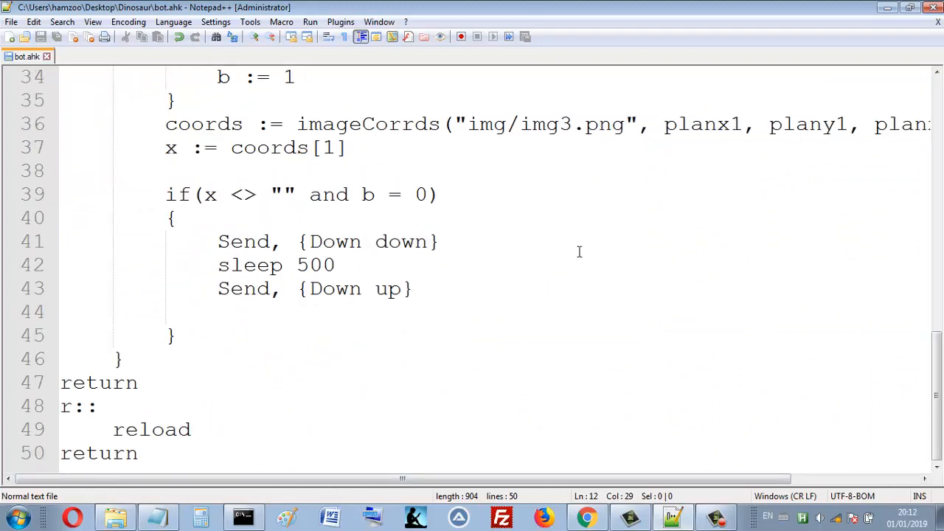
{"action": "mouse_move", "coordinate": [887, 10]}
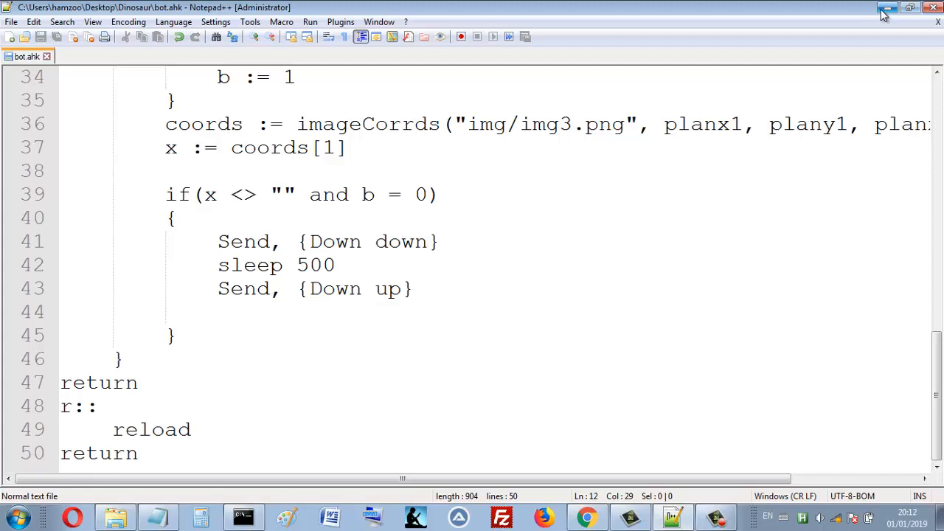